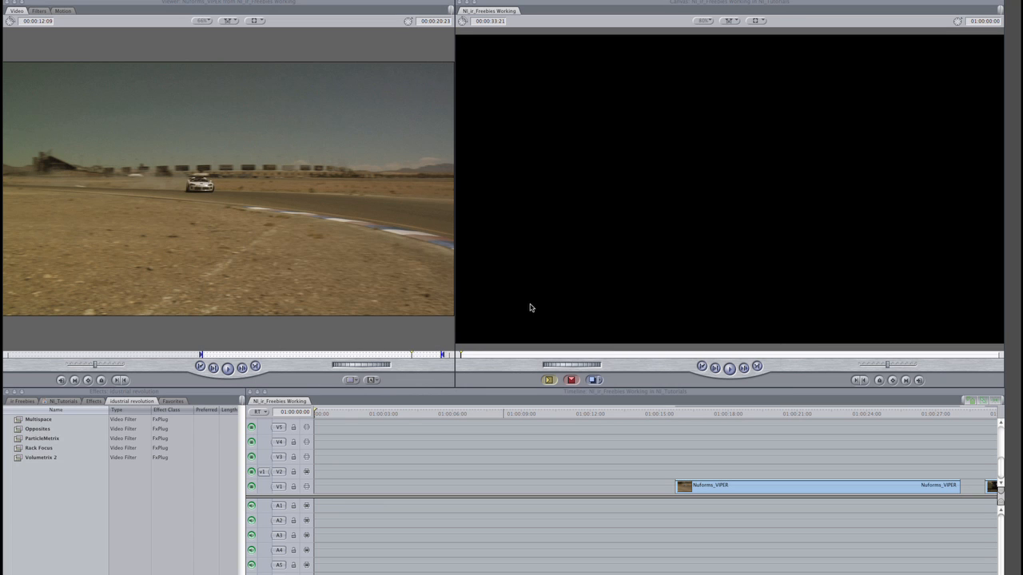
mouse_move(521, 326)
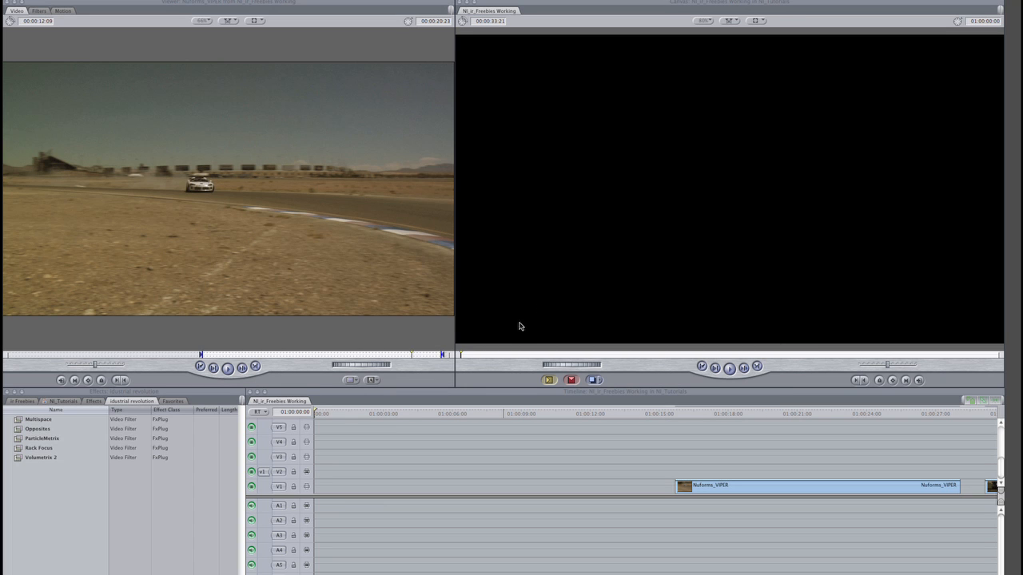
- Load the World globe generator from the industrial revolution collection into the Viewer
click(230, 128)
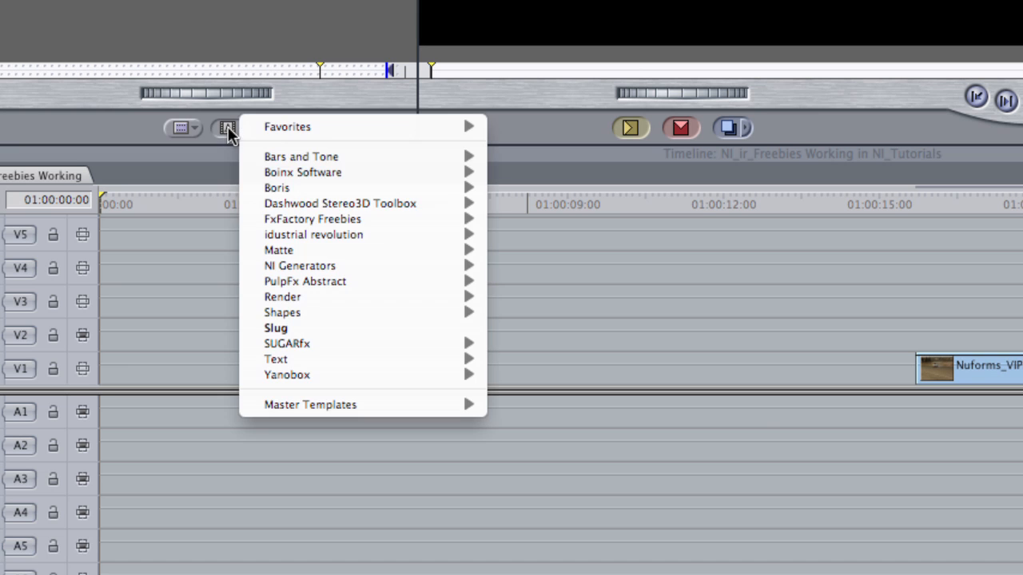
mouse_move(313, 233)
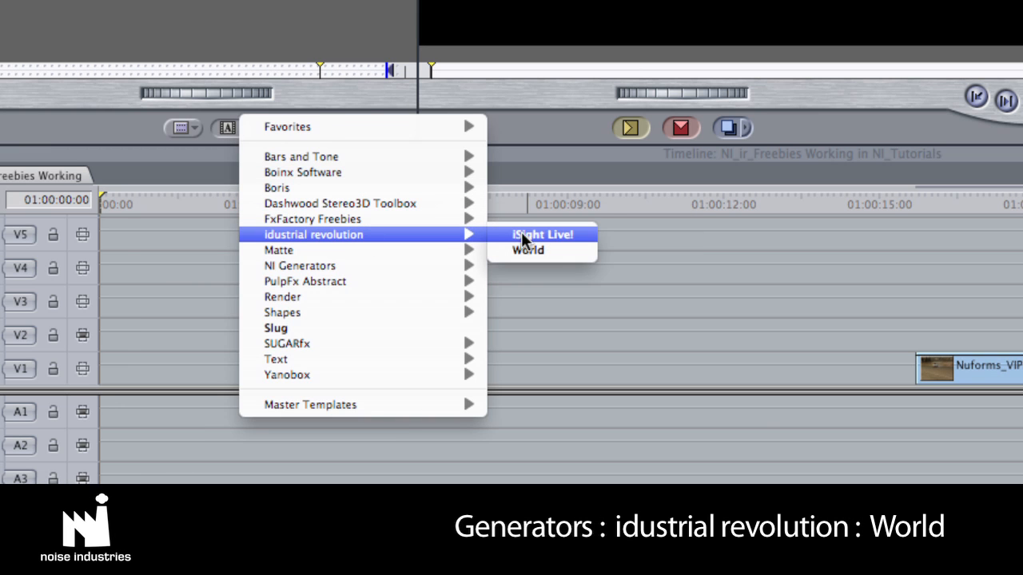
click(527, 250)
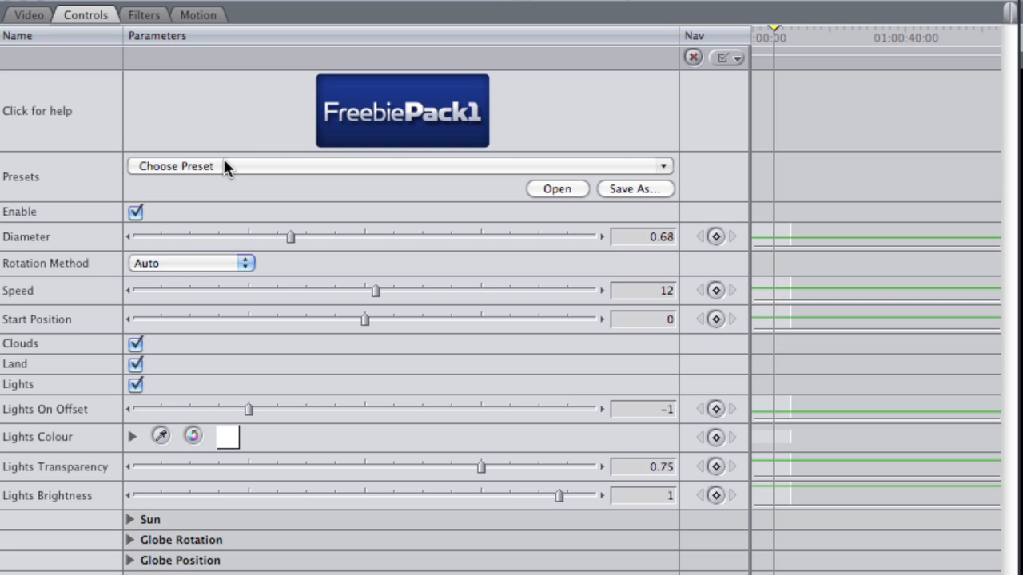
- Apply a built-in globe preset, then set Speed 7.1, Start Position 155.3 and softer city lights
click(400, 167)
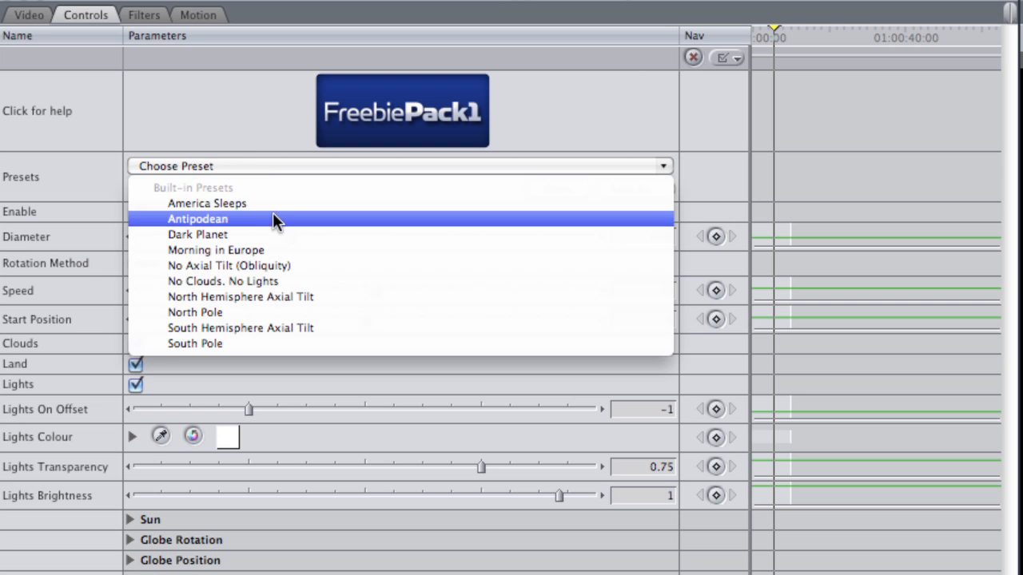
click(198, 217)
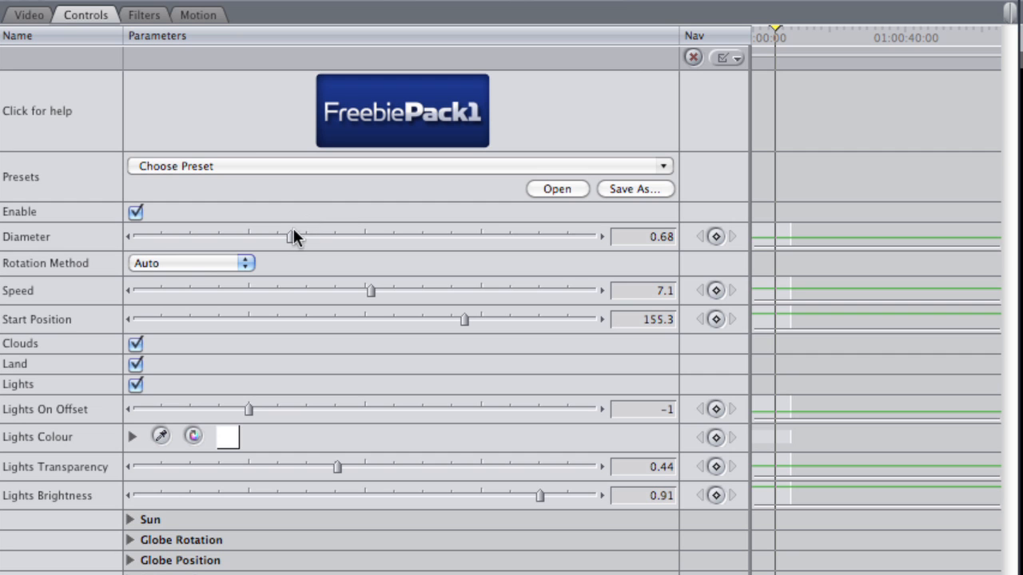
drag(286, 237, 334, 237)
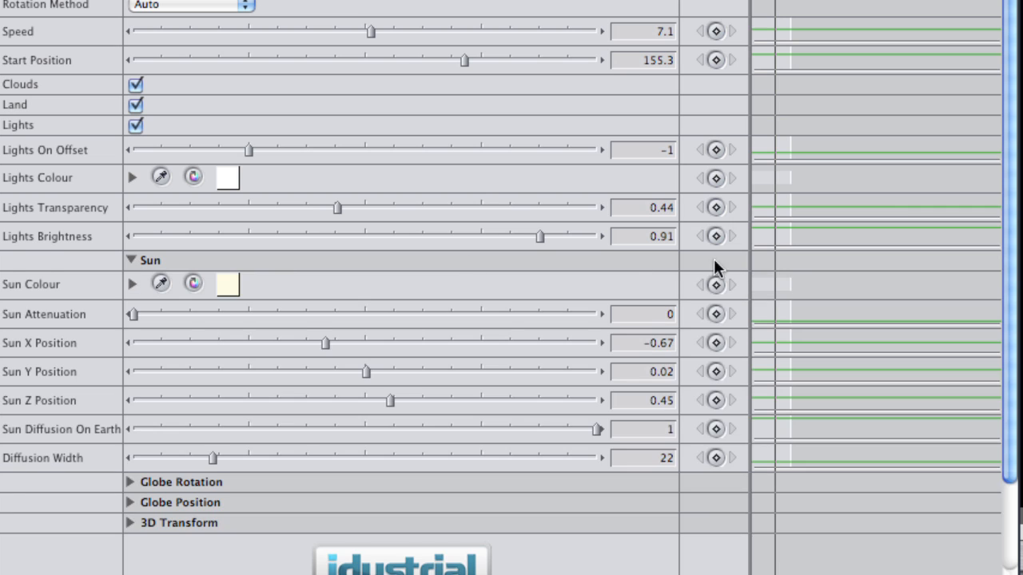
- Keyframe the Globe Position X and Y values and smooth the keyframe motion
scroll(down, 3)
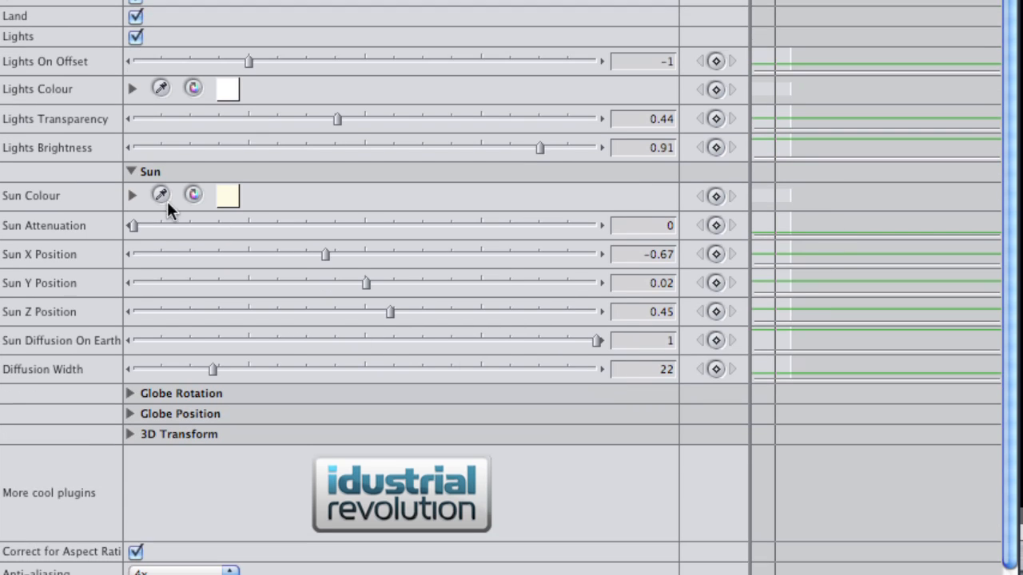
drag(134, 225, 354, 225)
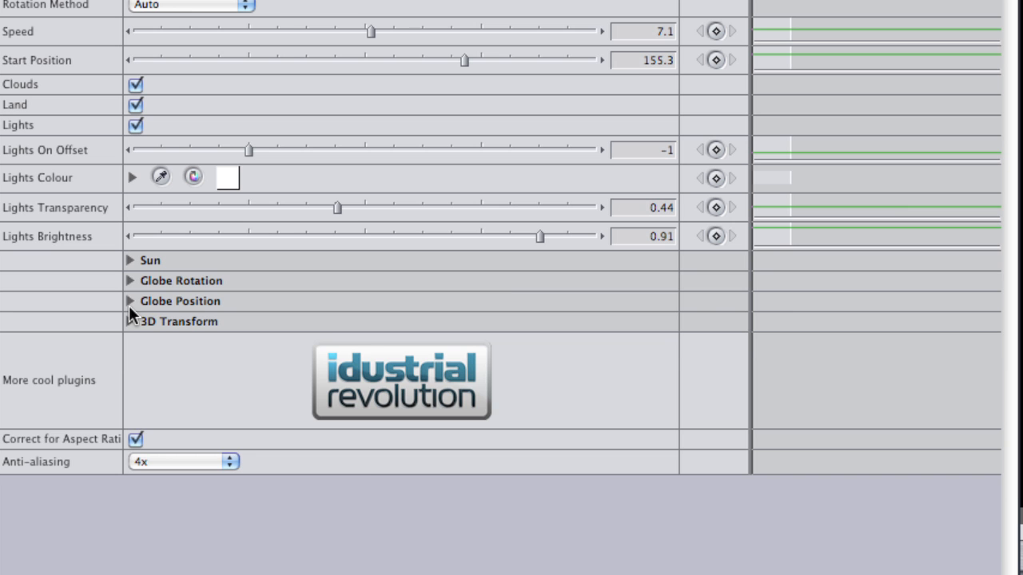
click(130, 300)
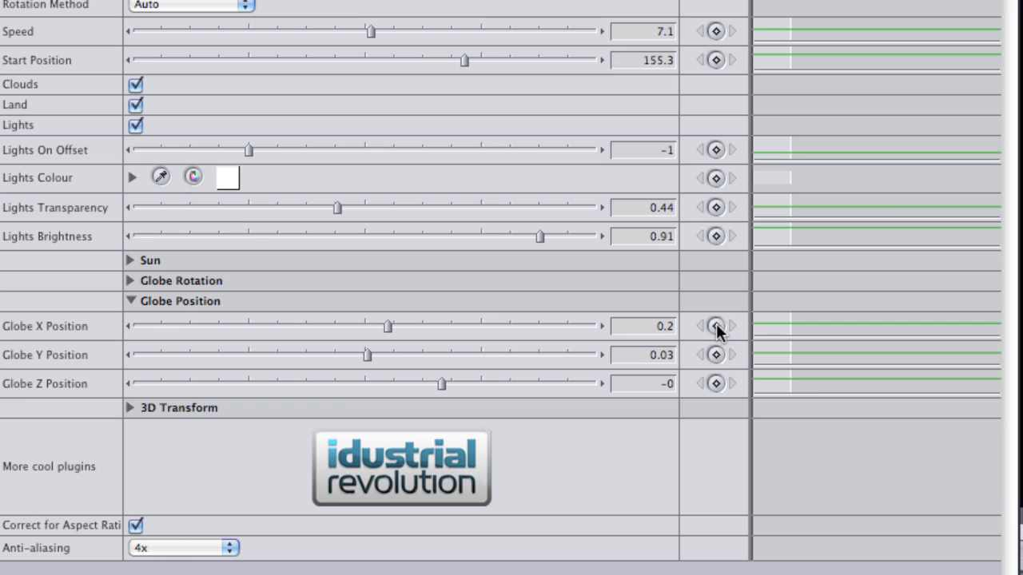
click(716, 327)
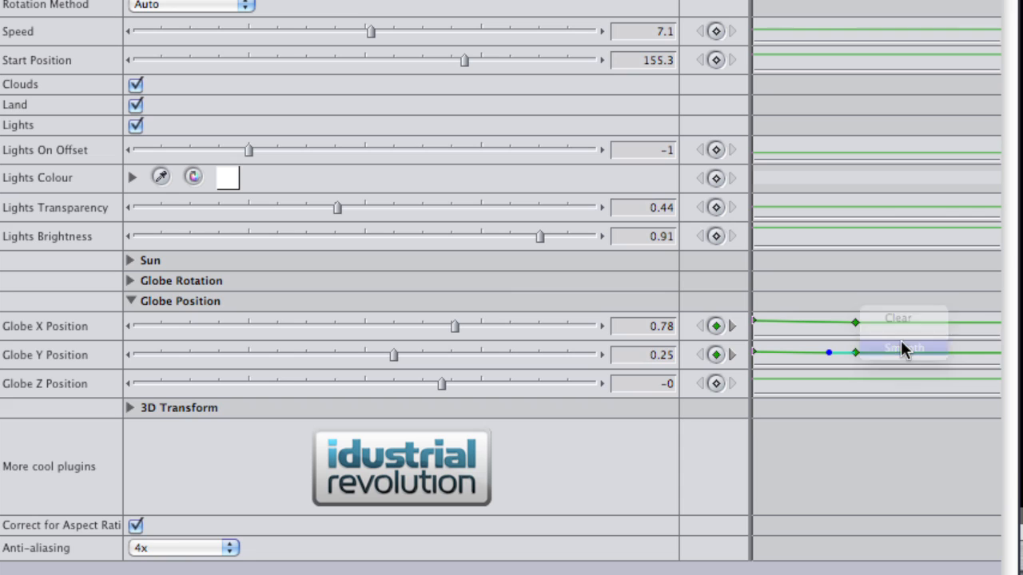
click(904, 347)
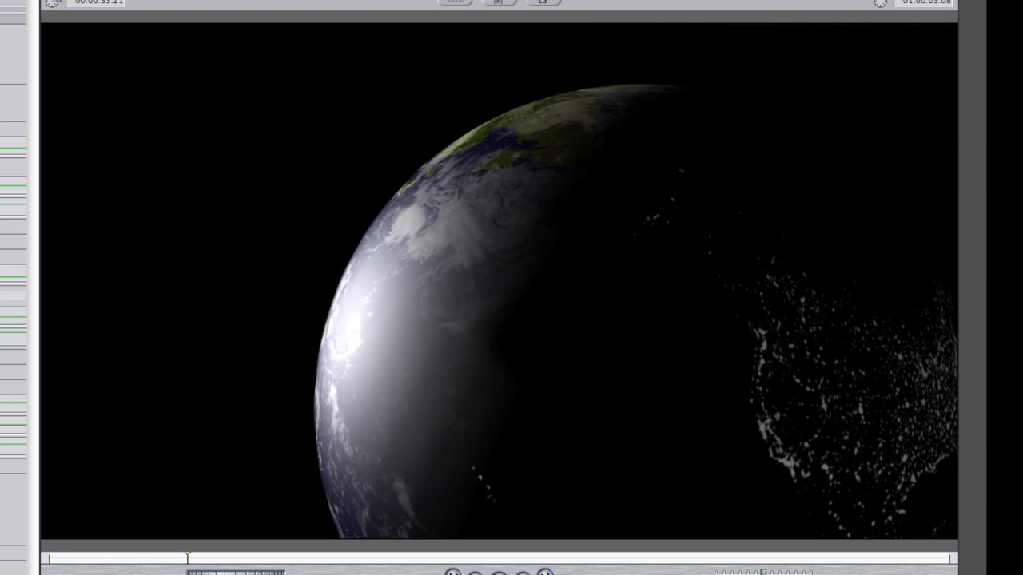
- Enable Motion Blur at 50 percent on the World globe clip
click(199, 32)
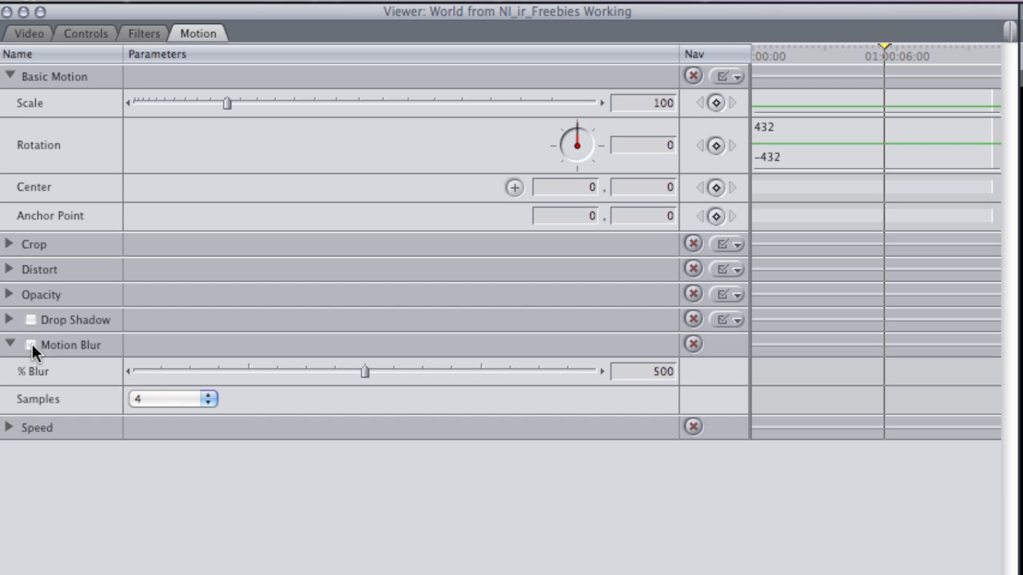
click(32, 345)
text(50)
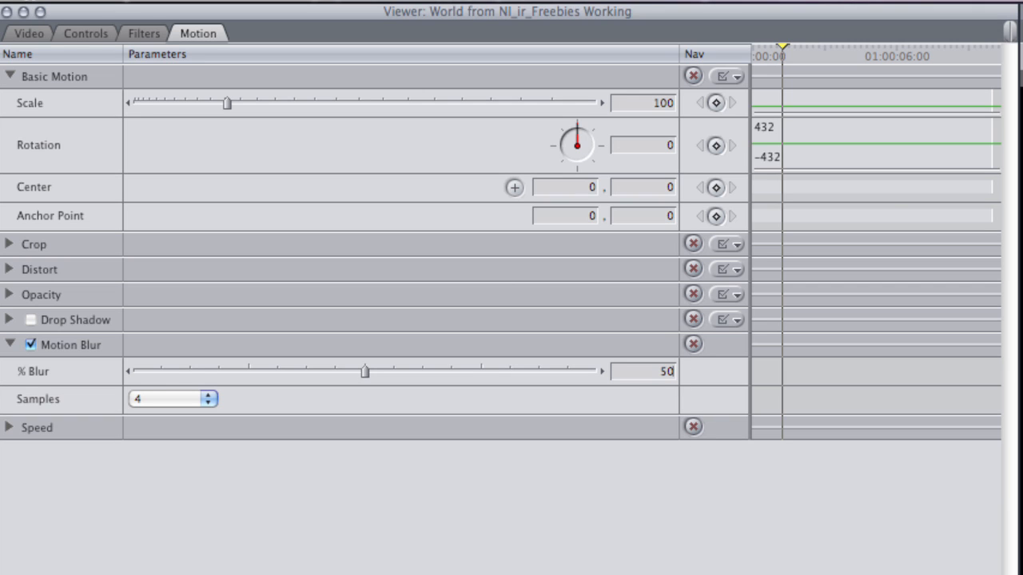
click(207, 397)
text(World)
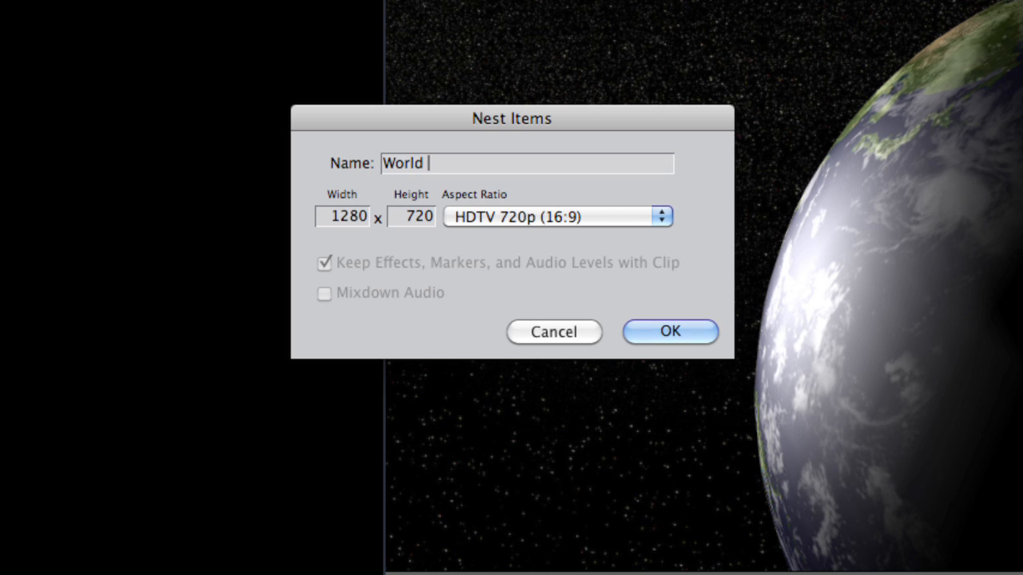
- Nest the globe clips as a 1280×720 sequence named 'World Animation'
text(Animation)
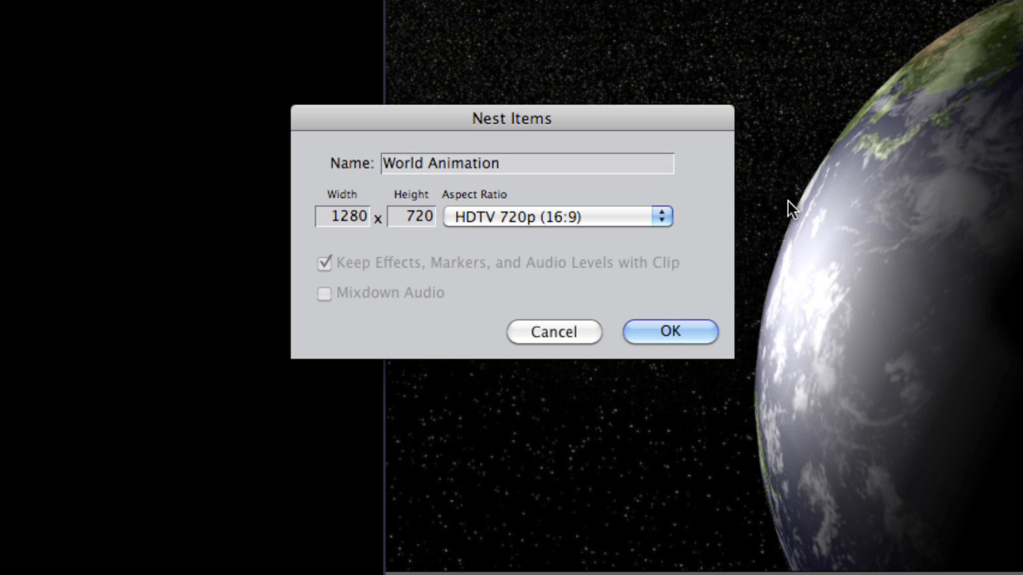
click(670, 331)
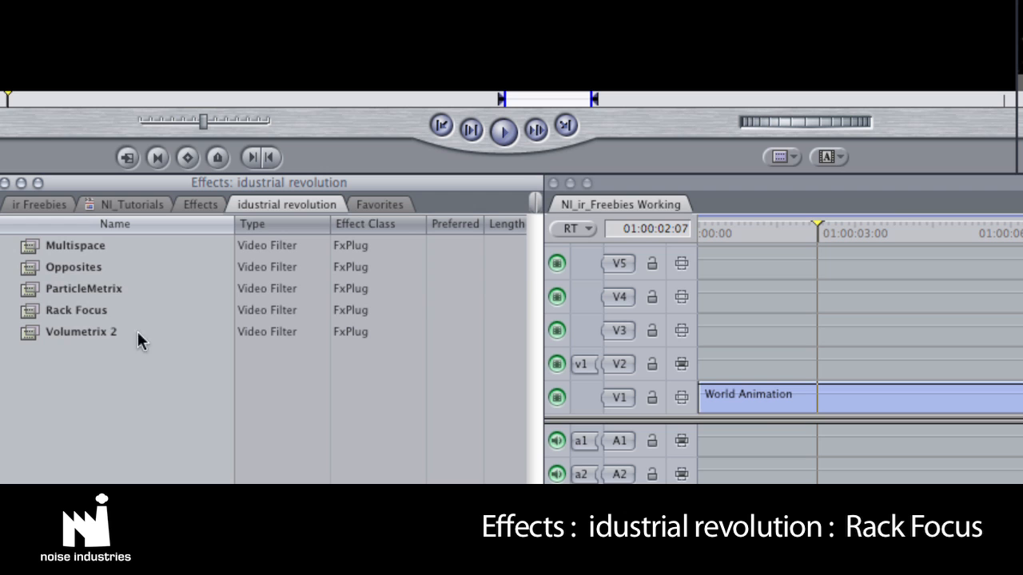
- Apply the industrial revolution Rack Focus effect to the World Animation clip and show its settings
click(77, 310)
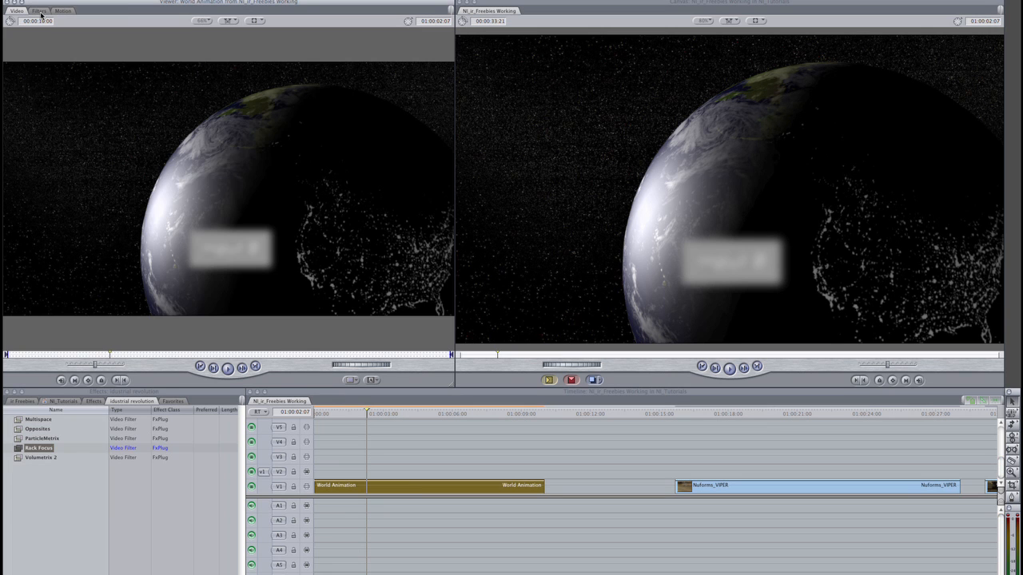
click(38, 9)
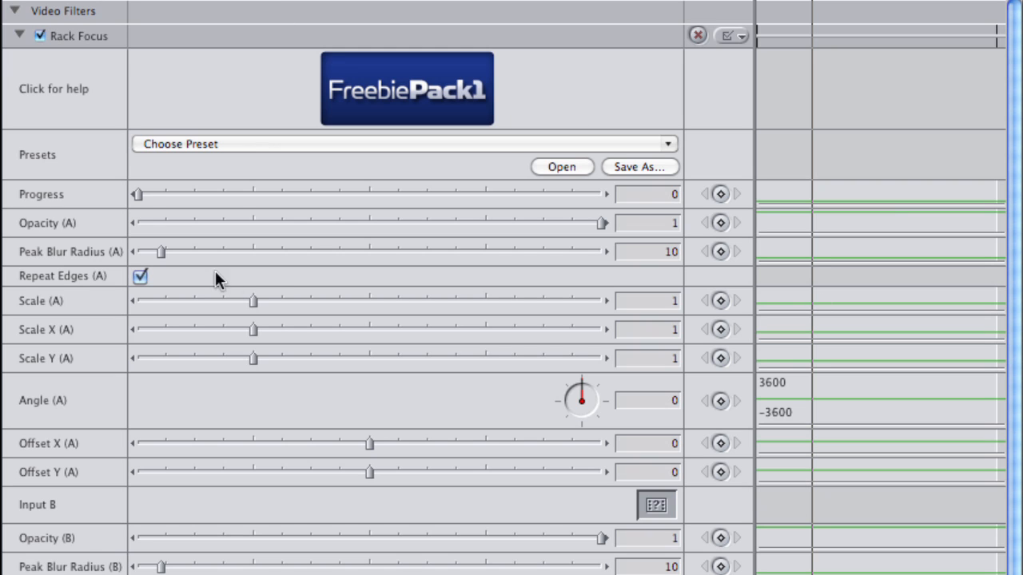
mouse_move(204, 204)
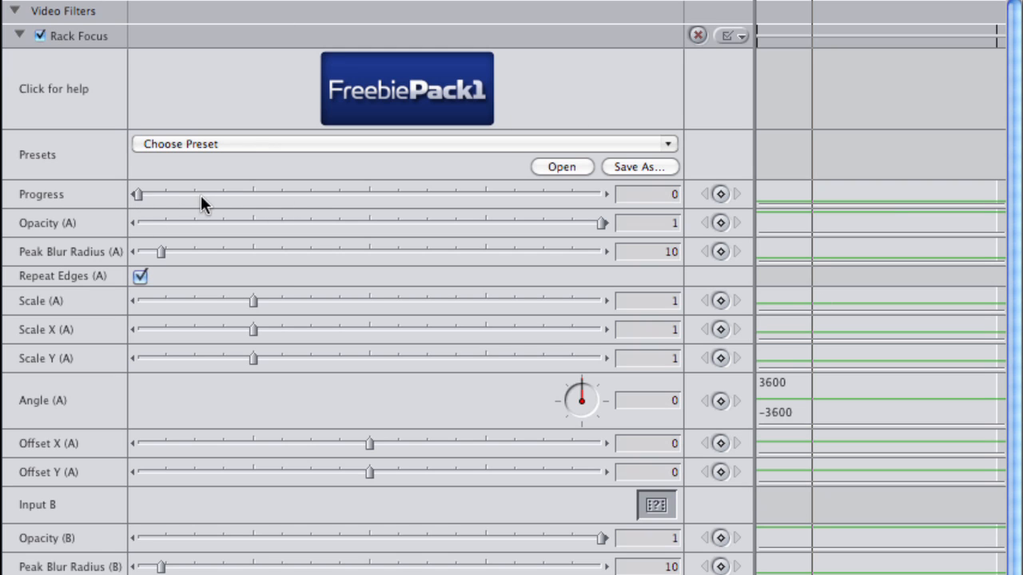
- Keyframe Rack Focus Progress from 0 to 0.99, choose the Input B source, and revisit the start keyframe's options
drag(138, 194, 600, 194)
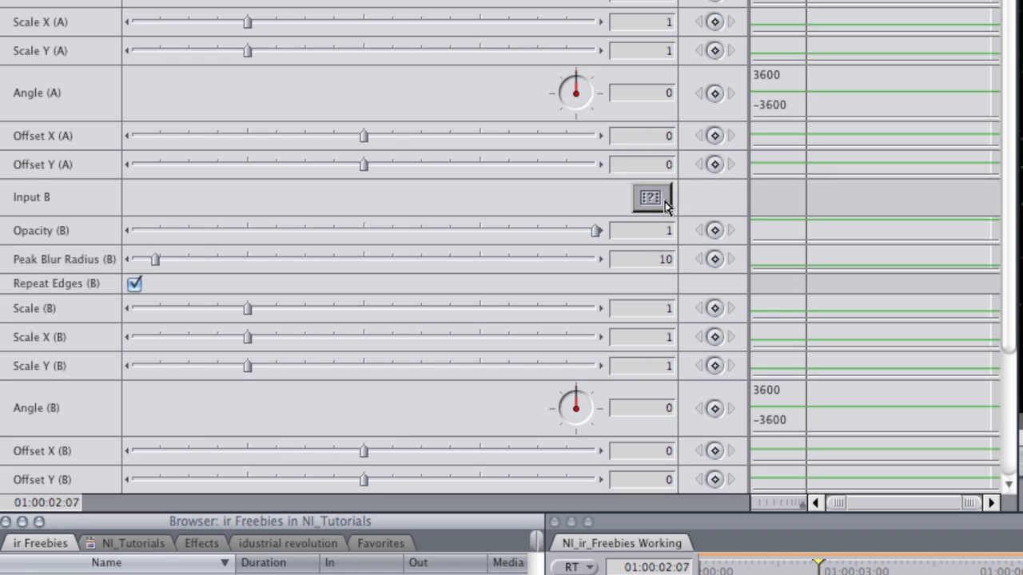
click(650, 197)
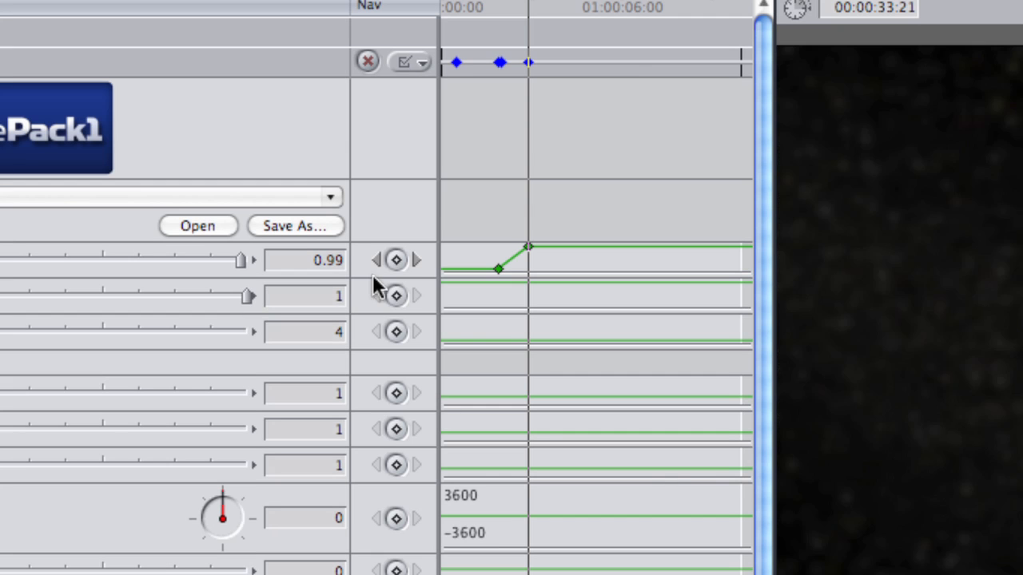
click(395, 259)
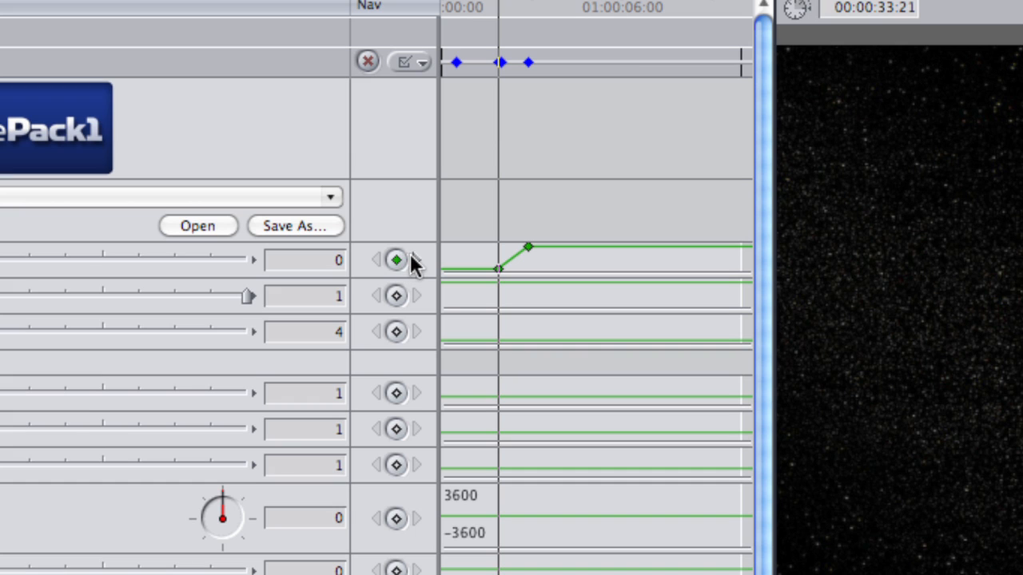
right_click(529, 247)
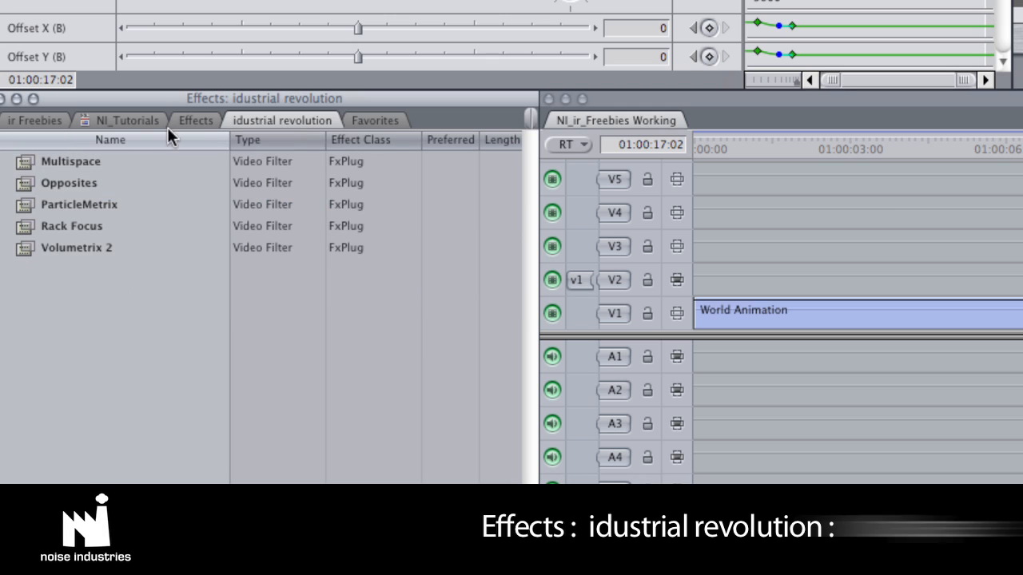
- Browse the effects to apply the FreebiePack1 Multispace filter to the drifting car clip
click(70, 160)
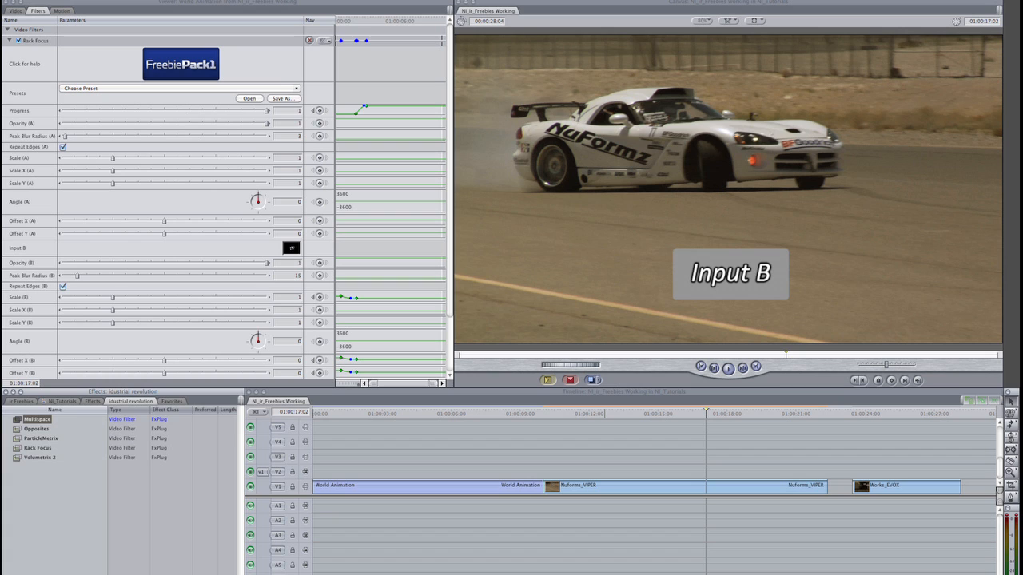
mouse_move(371, 537)
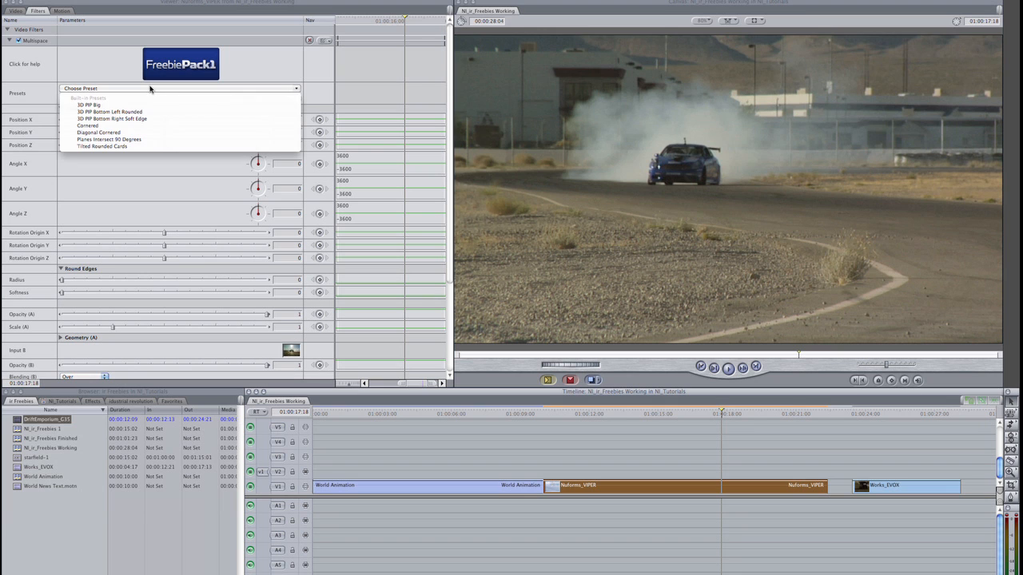
- Try the 3D PIP Big preset, then switch Multispace to the 3D PIP Bottom Left Rounded preset
click(91, 106)
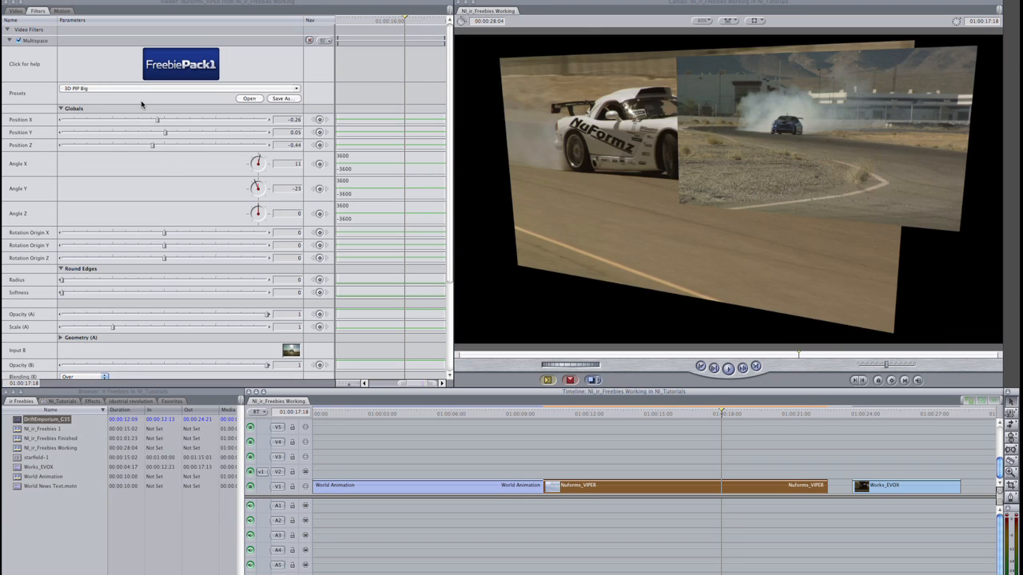
click(622, 412)
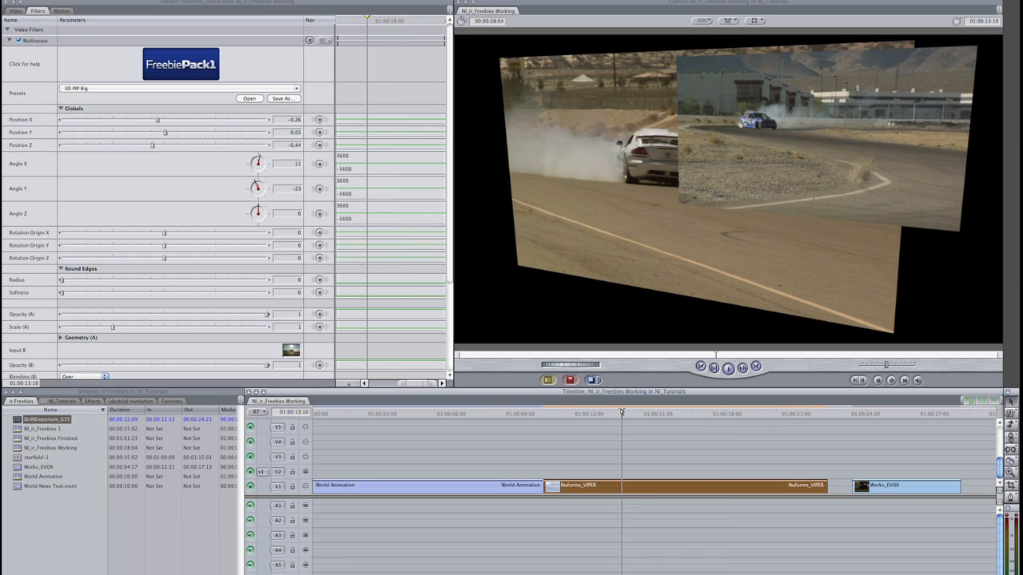
click(716, 412)
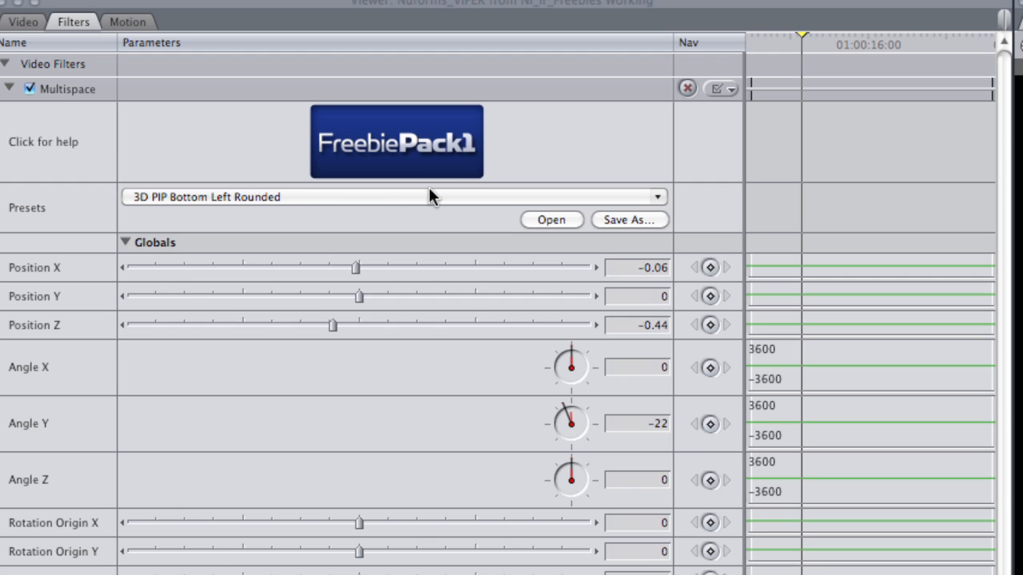
mouse_move(435, 198)
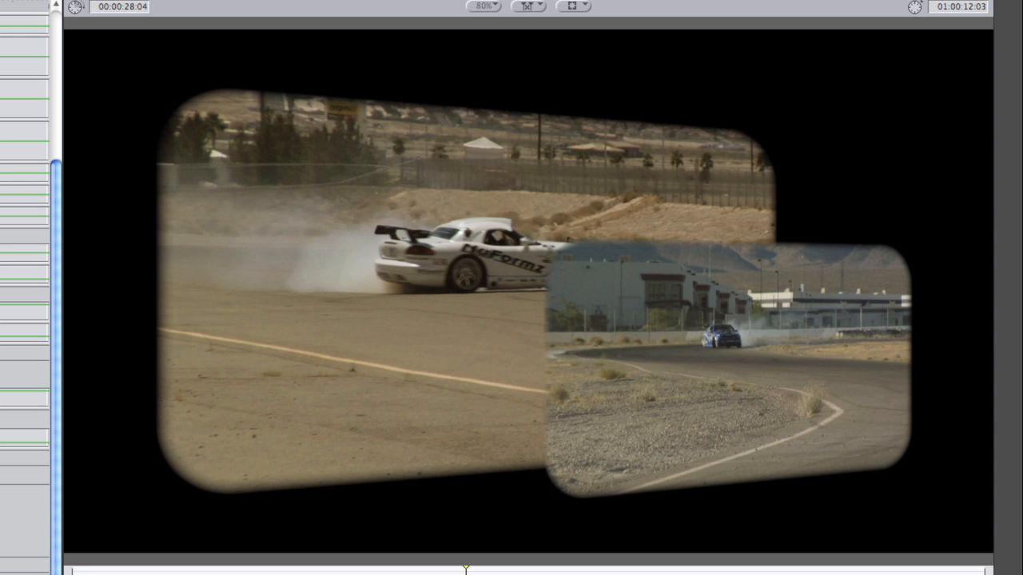
- Keyframe Angle X and Angle Y at the start and later in the clip so the PIP cards rotate
click(80, 27)
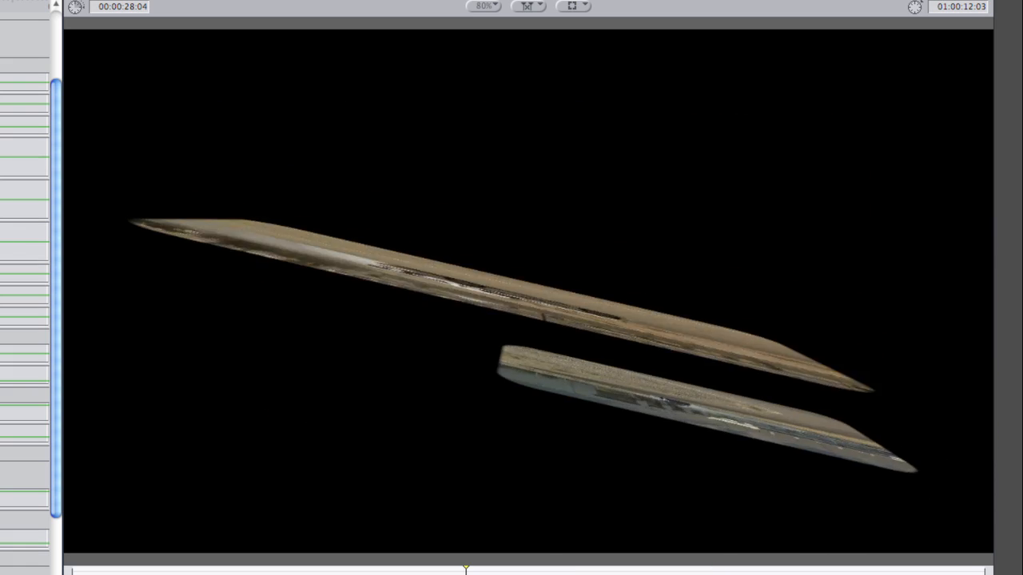
click(78, 27)
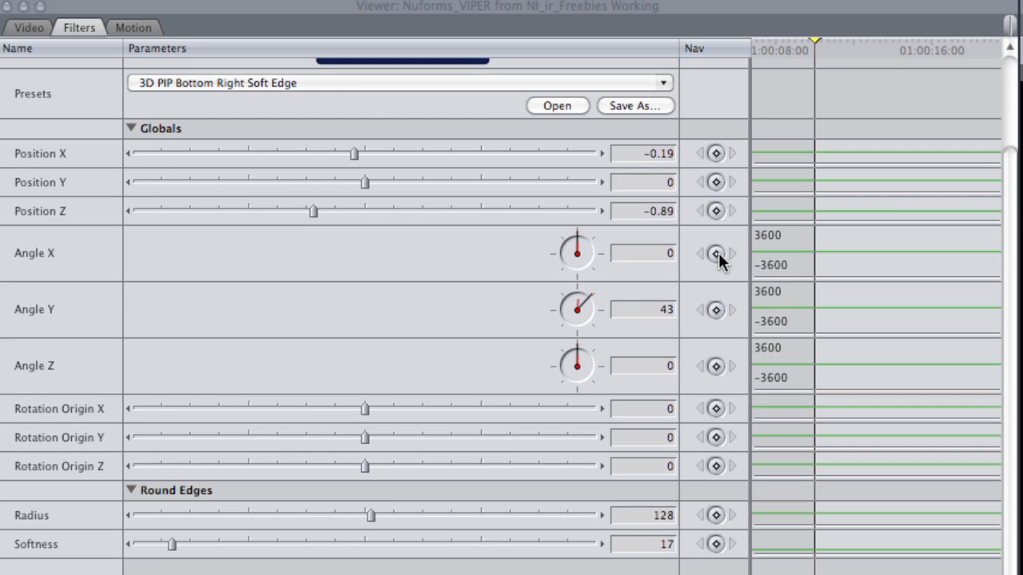
click(716, 252)
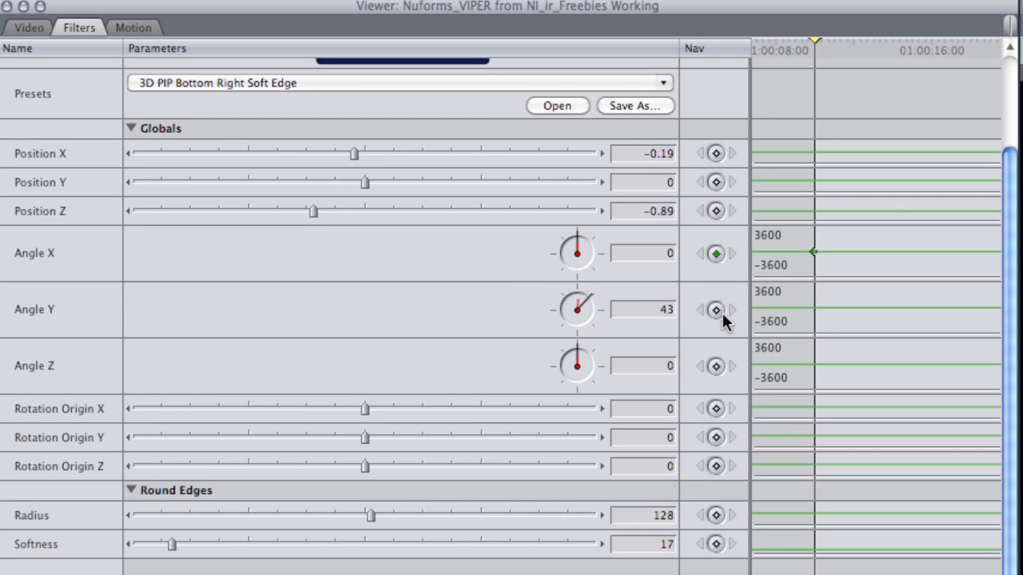
click(716, 310)
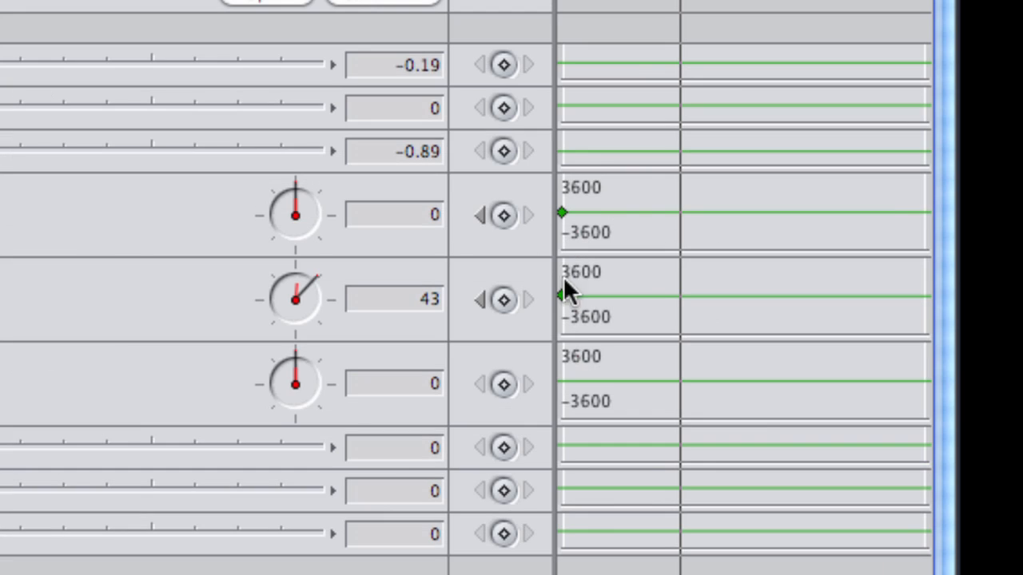
click(503, 299)
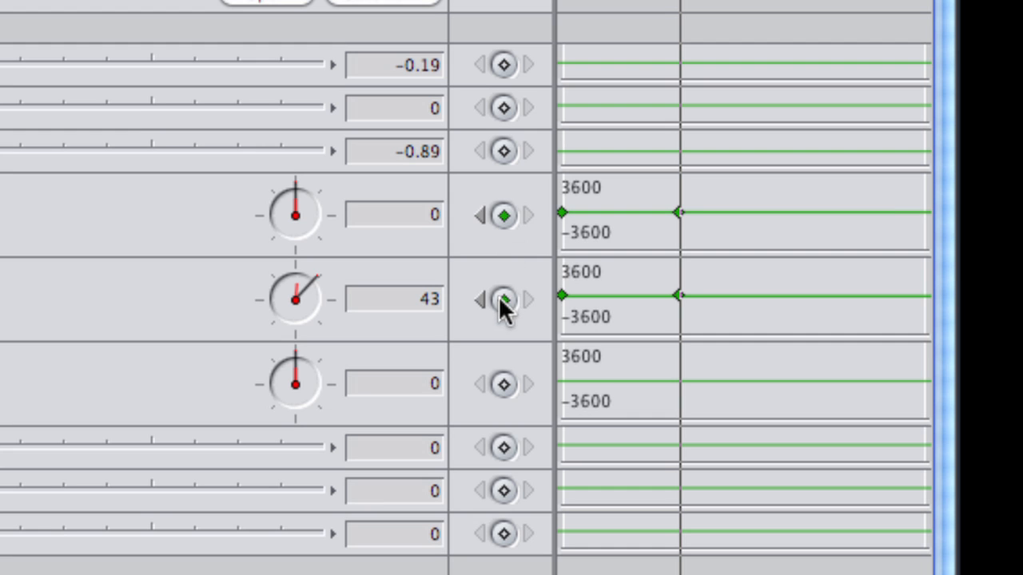
drag(300, 301, 307, 288)
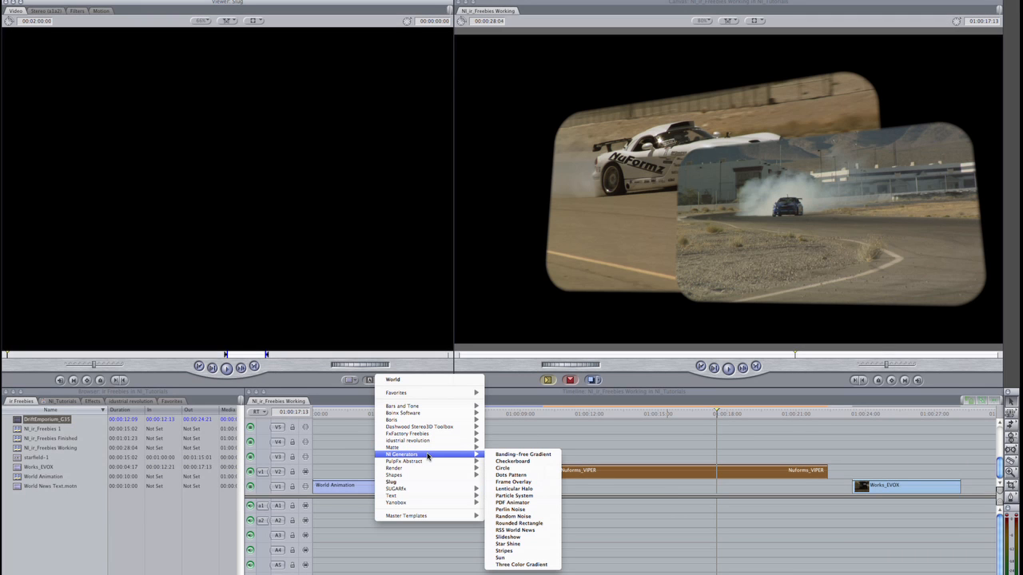
- Add an FxFactory gradient generator set to Radial with light and dark blue colours
click(523, 454)
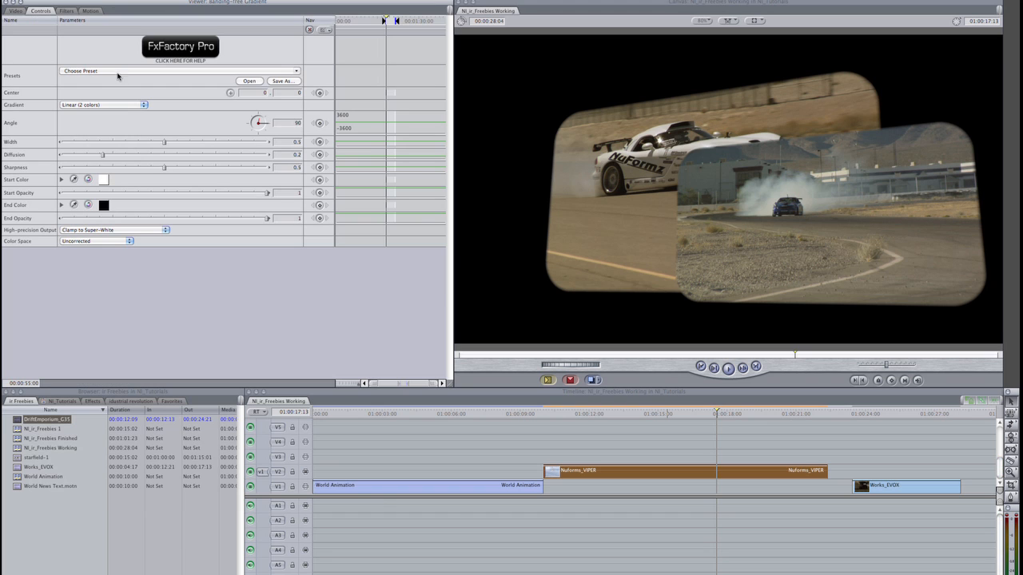
click(179, 71)
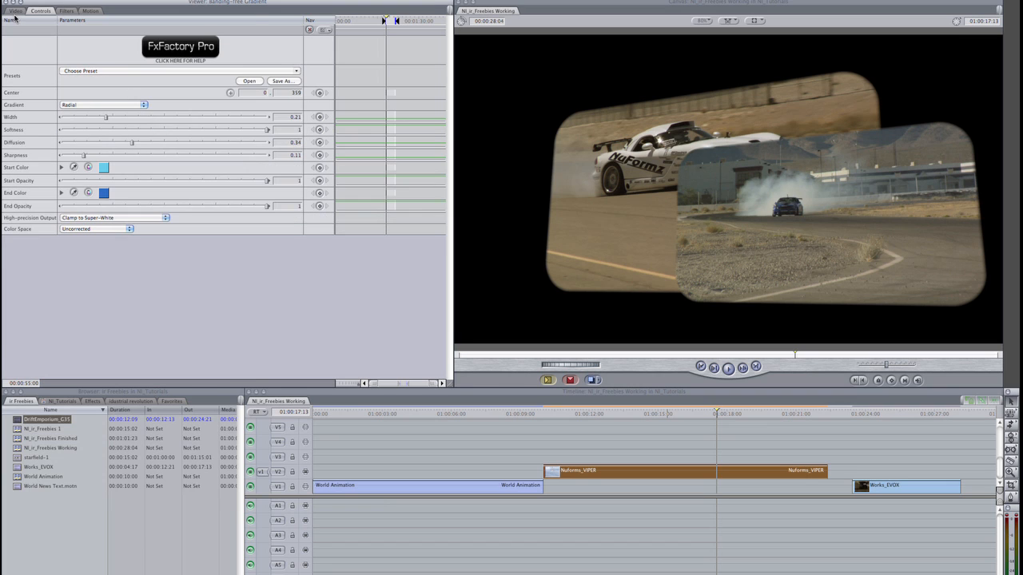
click(16, 9)
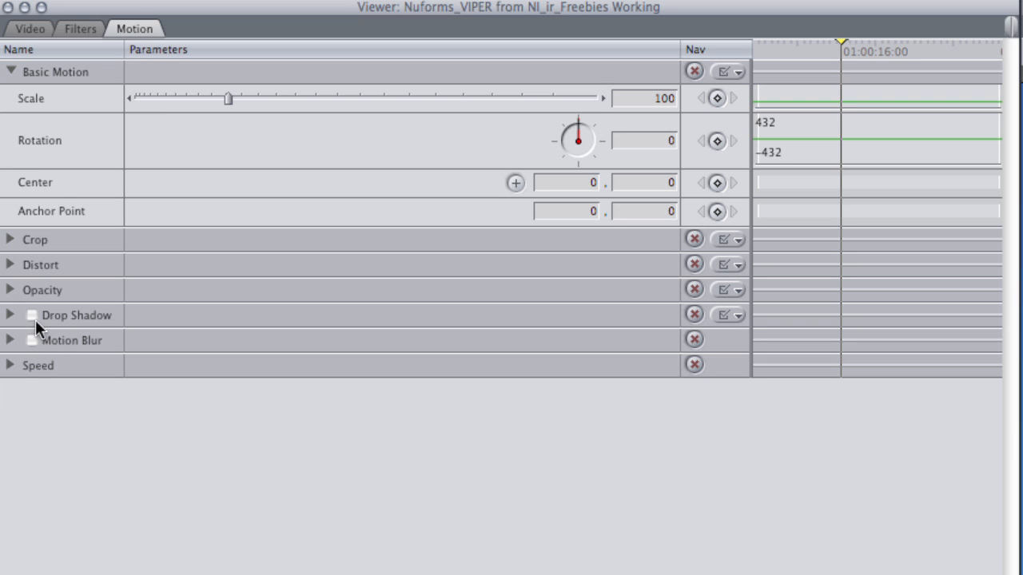
- Enable Drop Shadow and Motion Blur on the Nuforms_VIPER car clip
click(30, 315)
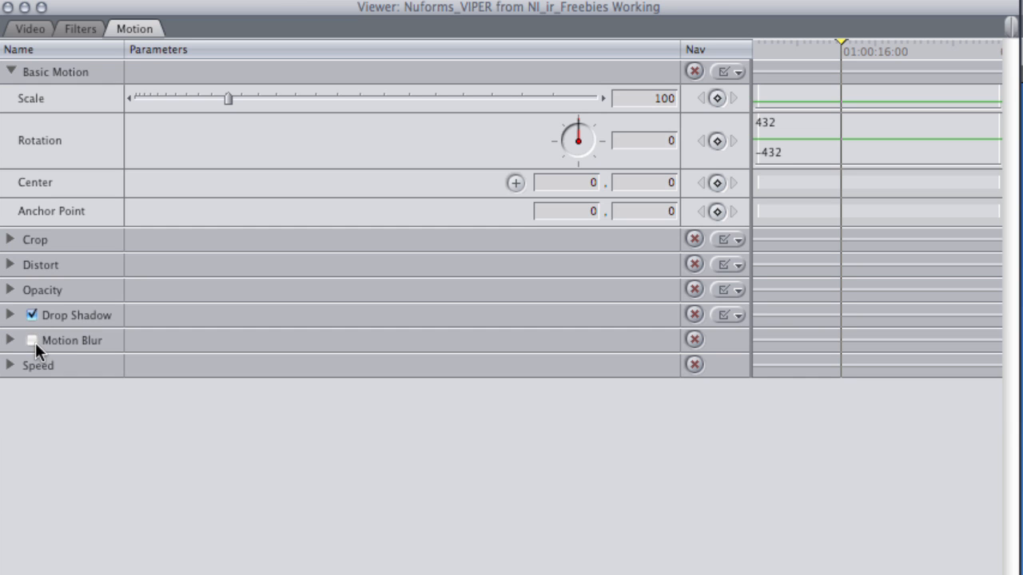
click(32, 340)
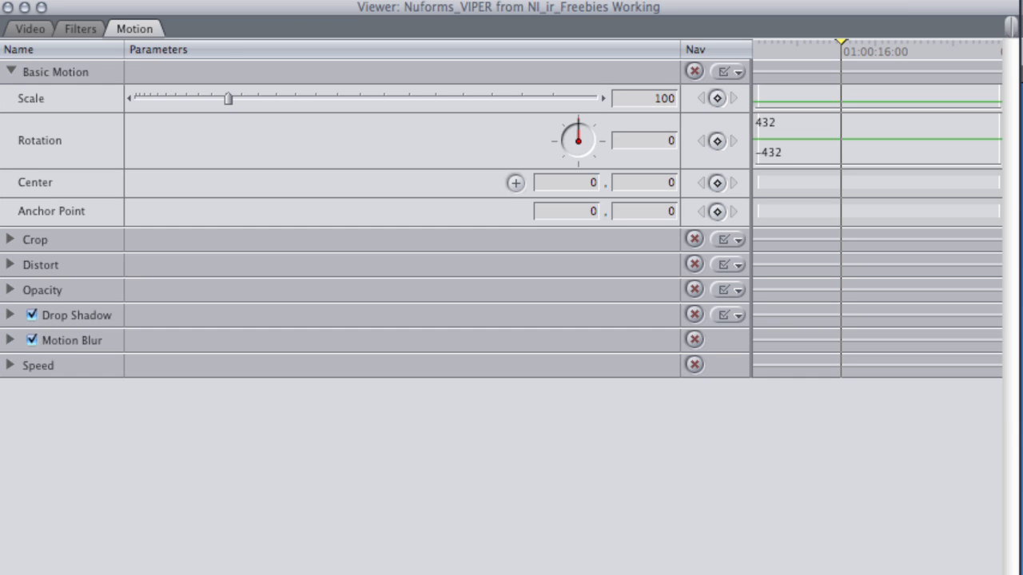
click(30, 29)
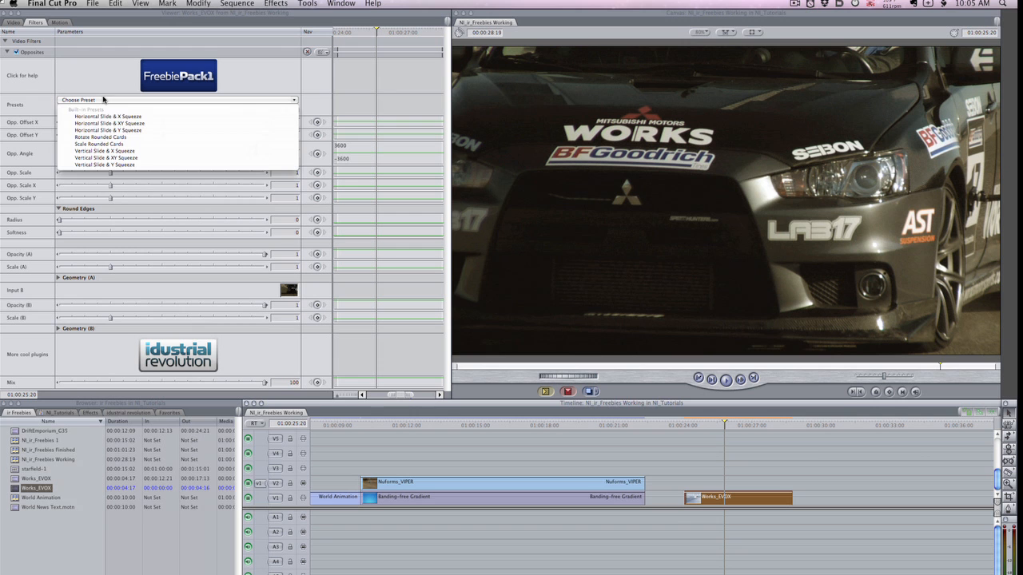
- Apply the Opposites Scale Rounded Cards preset to the Works clip and offset the second card sideways
click(99, 144)
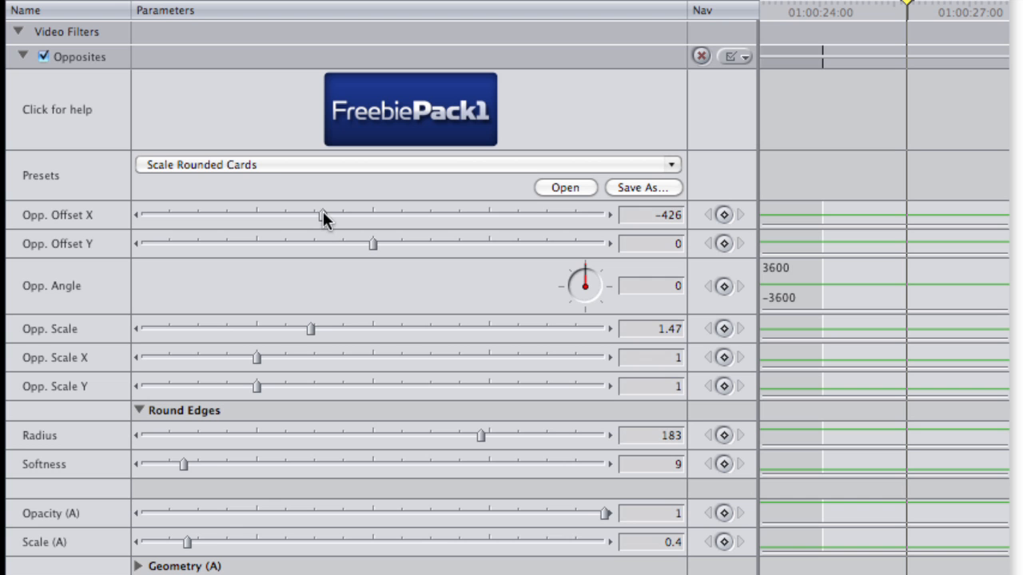
drag(326, 215, 354, 214)
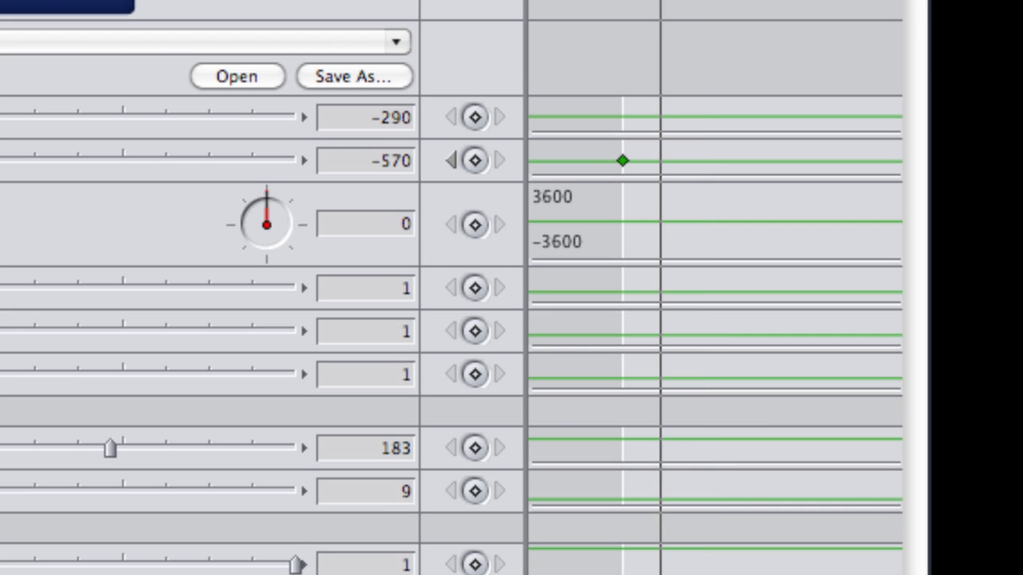
click(473, 160)
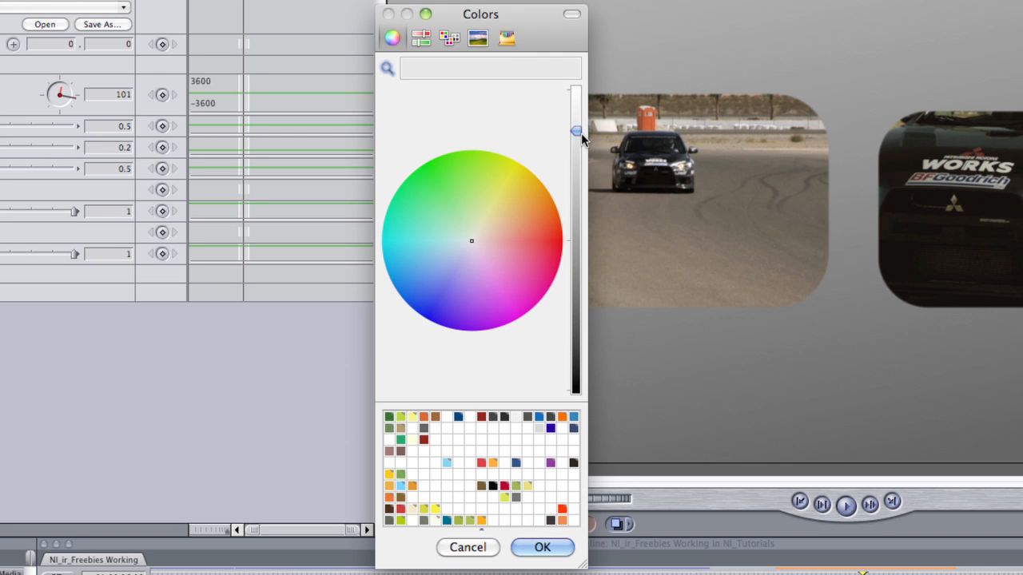
- Give the Works card a black drop shadow matching the other rounded card
click(542, 547)
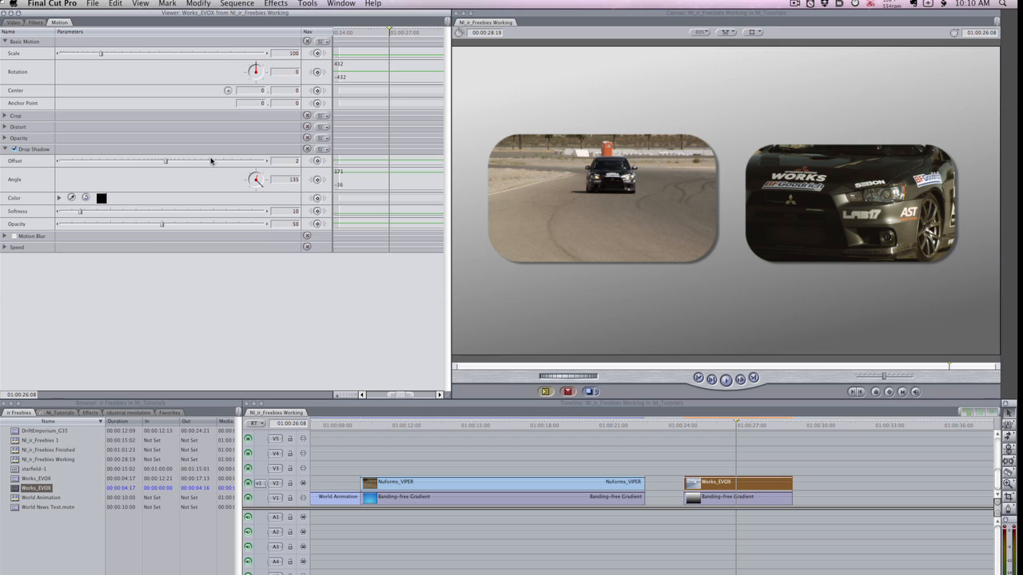
drag(166, 160, 182, 160)
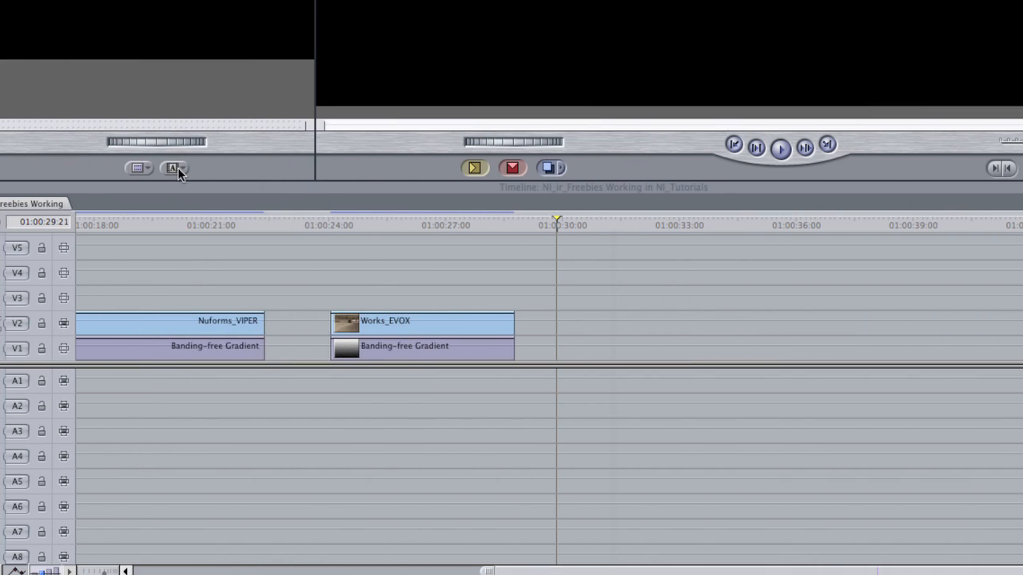
- Bring up the Generator pop-up list over the Viewer
click(173, 168)
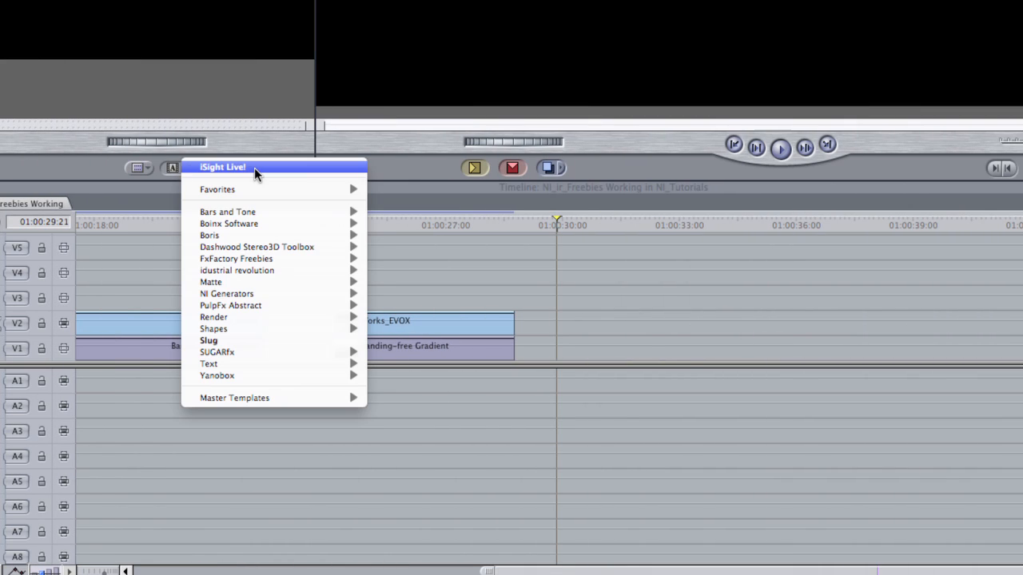